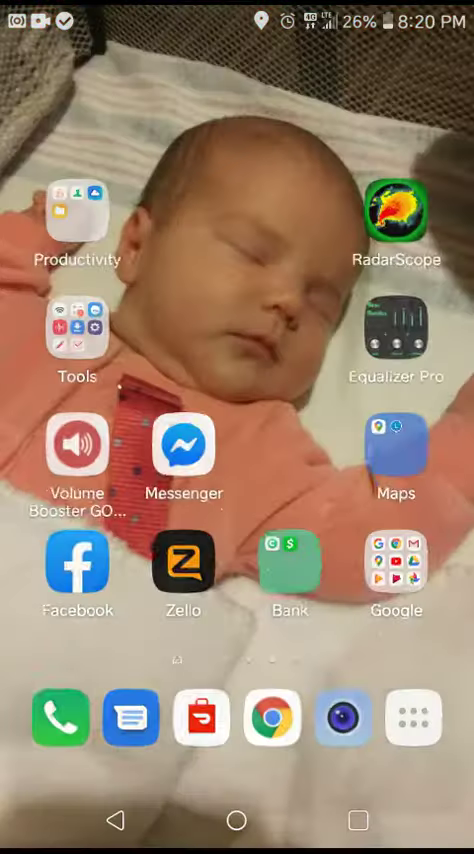
Open the device Settings from the Tools folder on the home screen
click(74, 325)
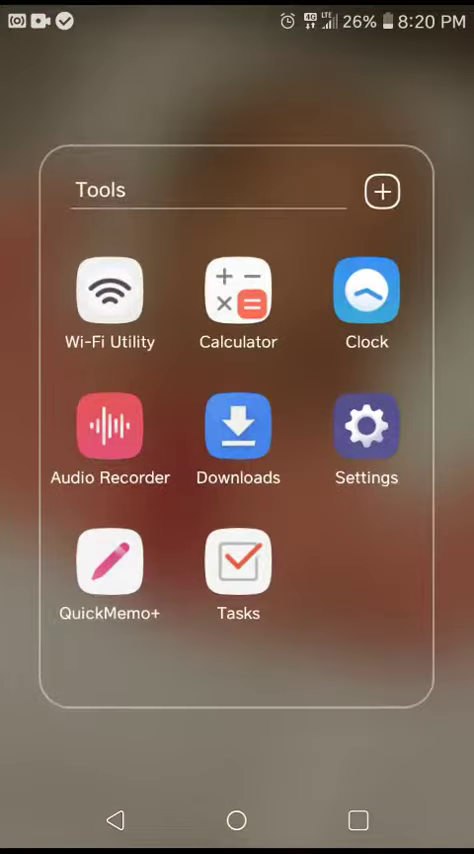
click(366, 430)
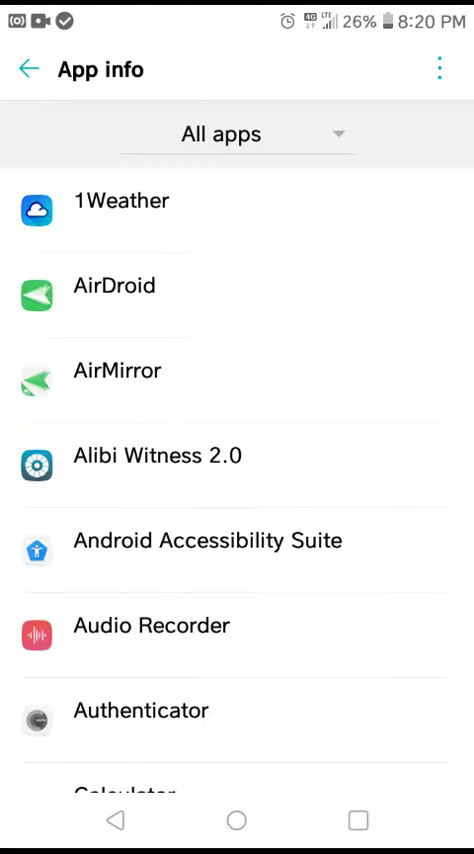
Scroll down the All apps list and open Dasher's app info page
scroll(down, 3)
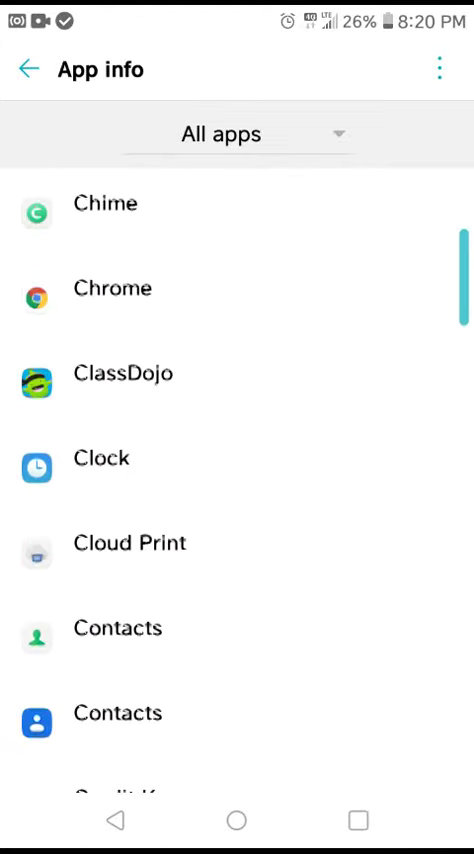
scroll(down, 3)
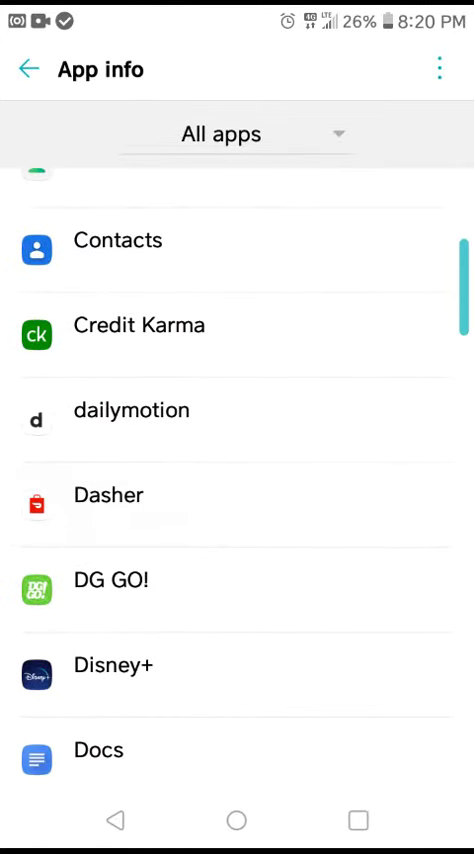
click(115, 495)
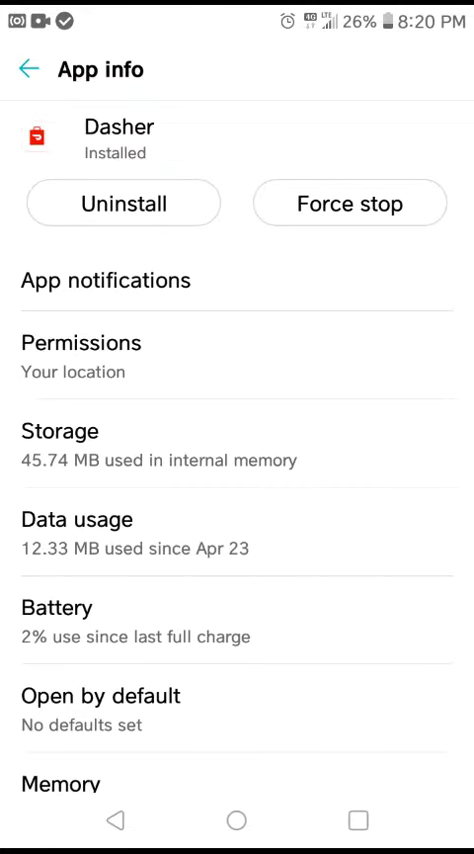
Check Dasher's 49.21 MB storage, return to the apps list, and open Dasher's navigation menu
click(58, 431)
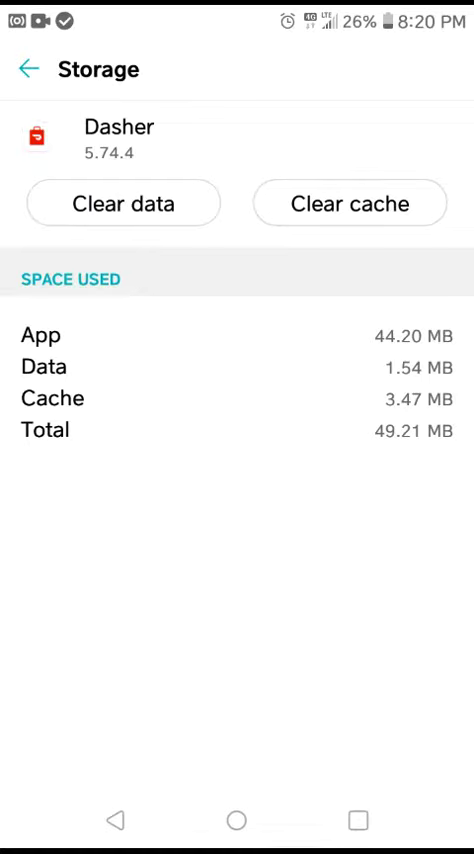
click(27, 71)
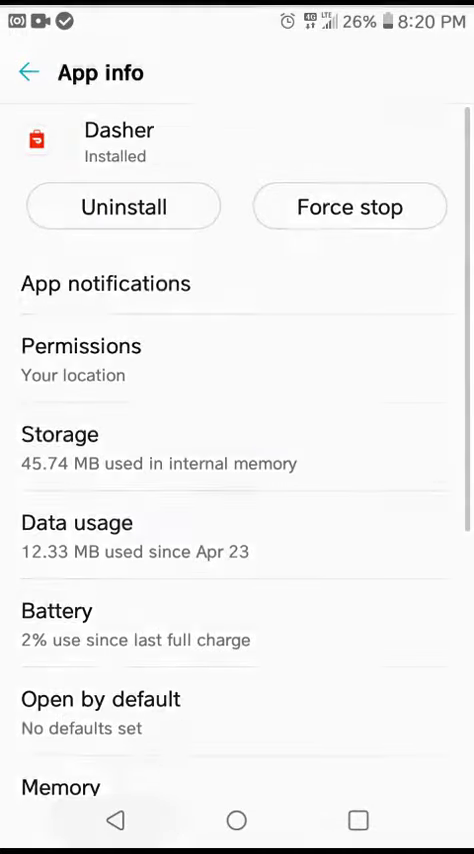
click(30, 70)
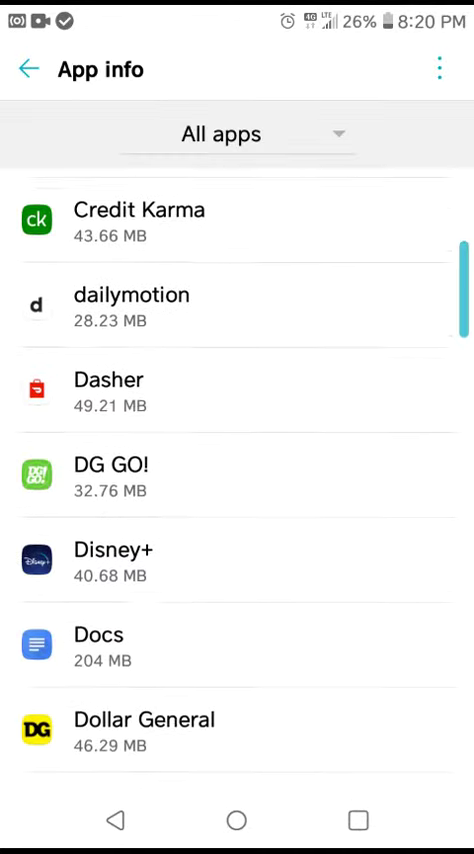
scroll(down, 3)
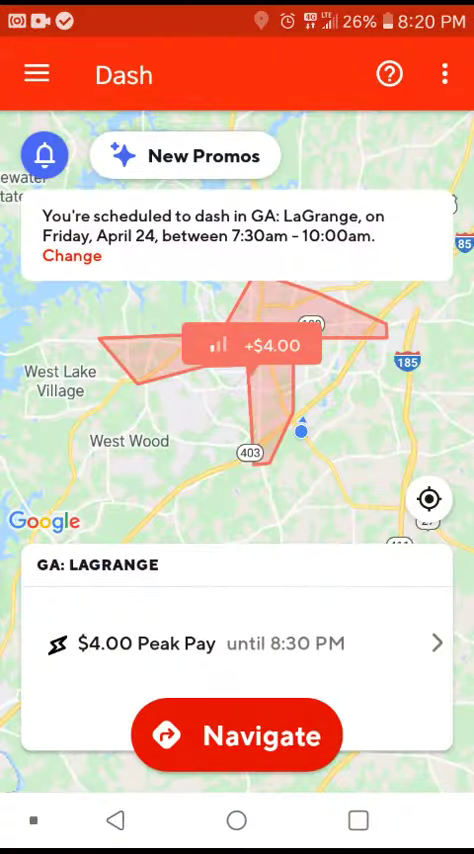
click(36, 74)
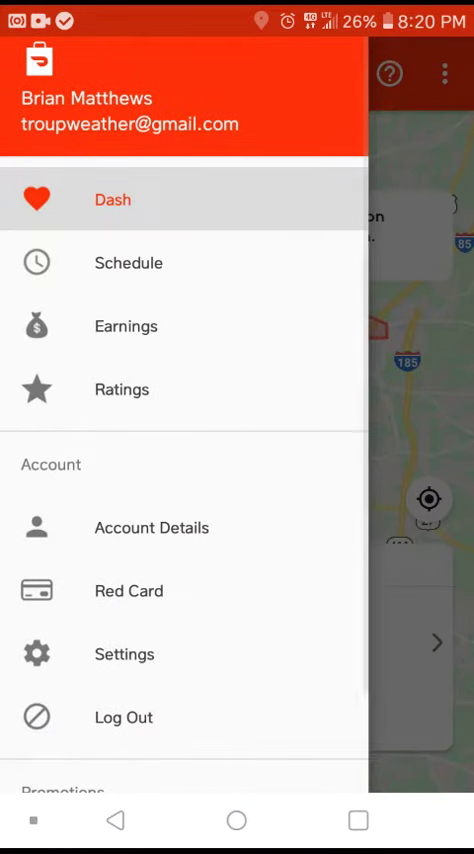